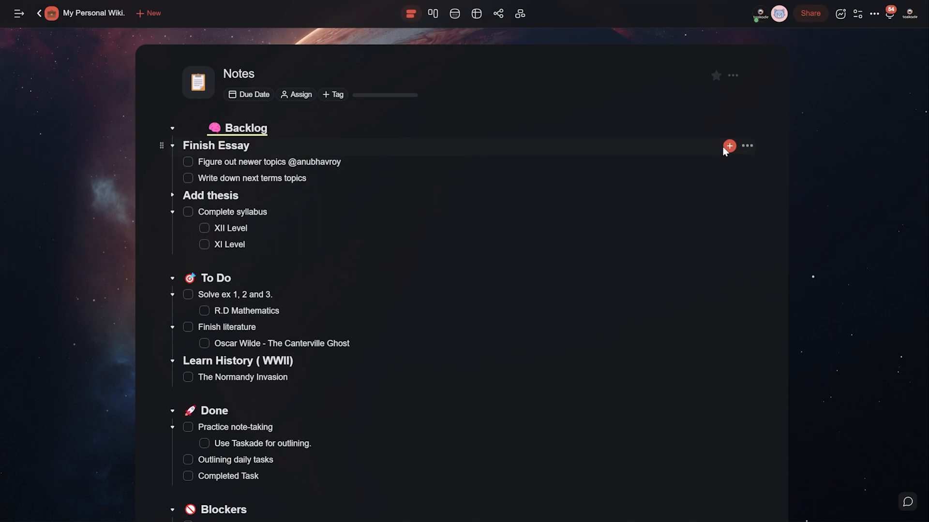
mouse_move(730, 146)
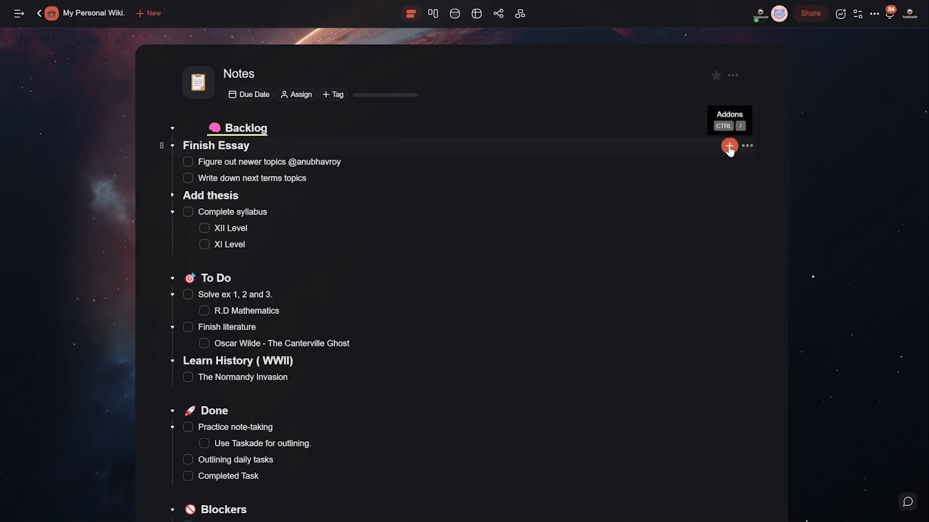
mouse_move(414, 158)
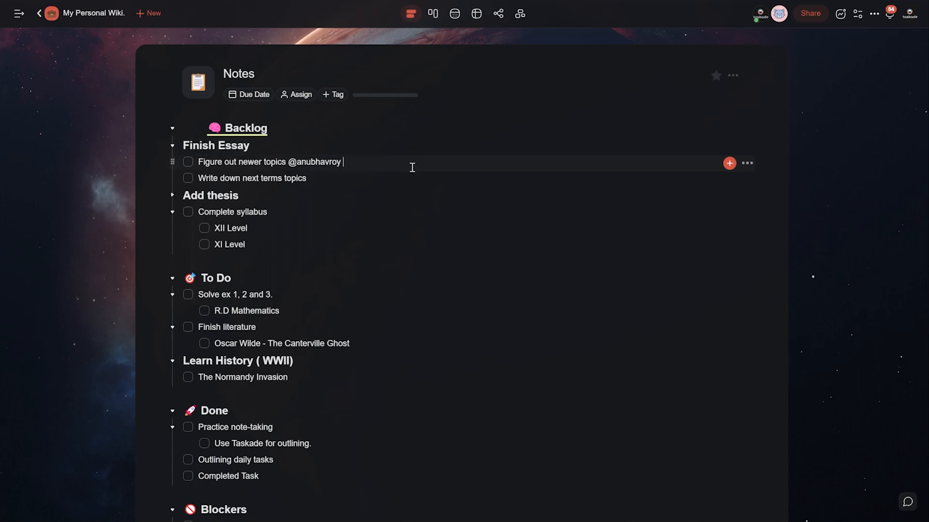
Give the 'Figure out newer topics' task a Sep 26, 2022 due date via its add-ons.
click(730, 163)
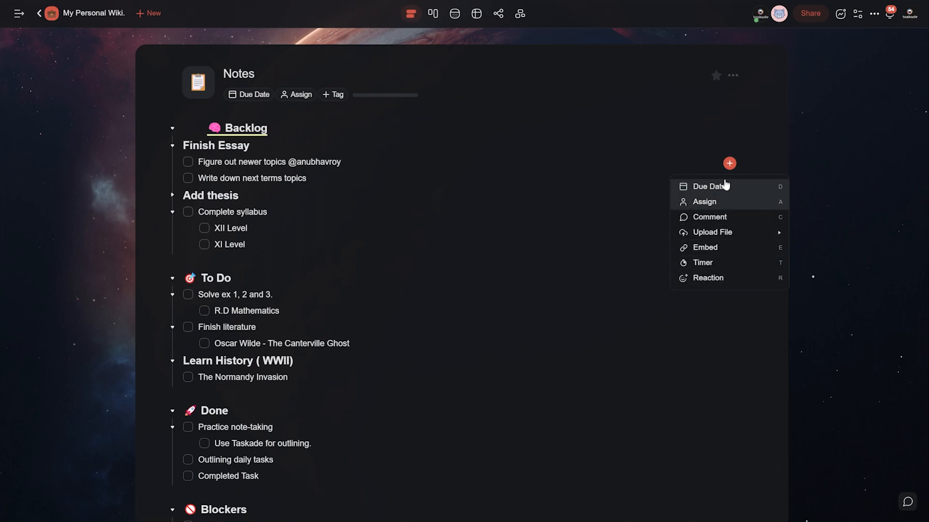
mouse_move(723, 189)
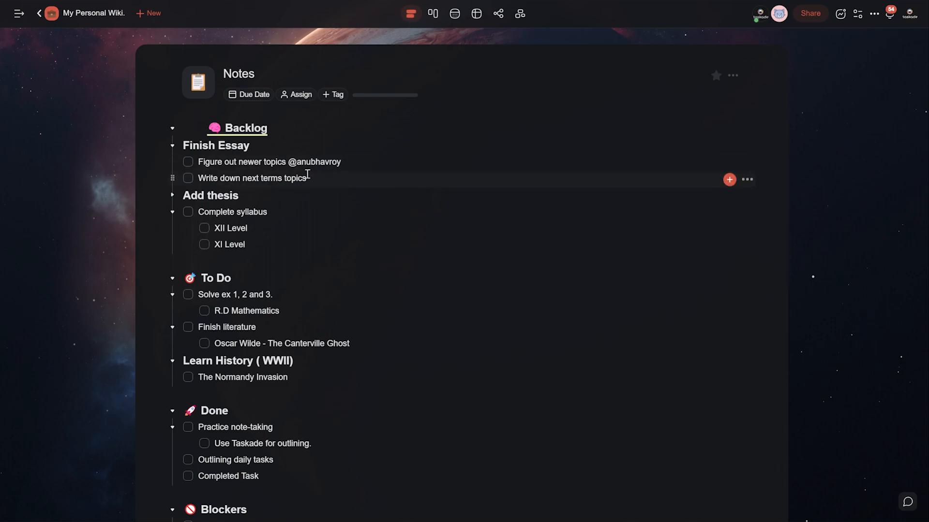
click(729, 180)
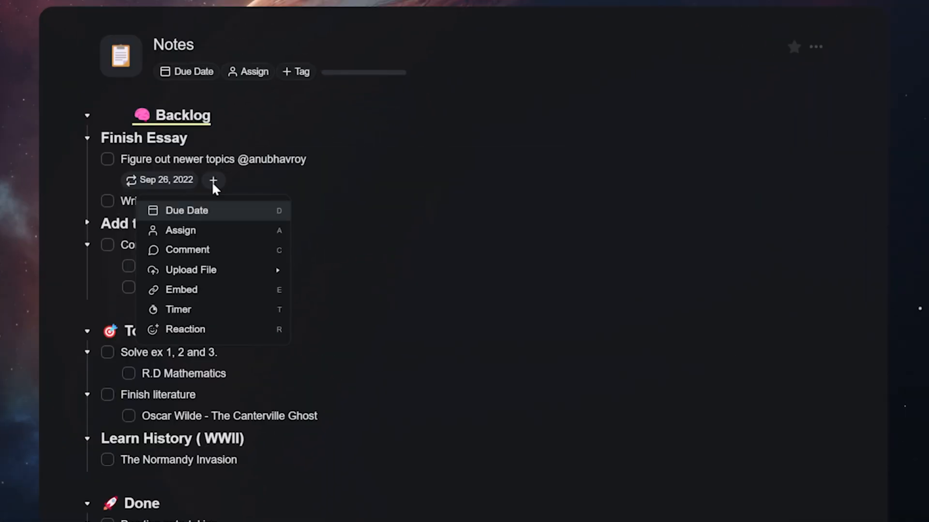
Assign the task to arvlogs2020 and post a comment about fresher ideas.
click(180, 231)
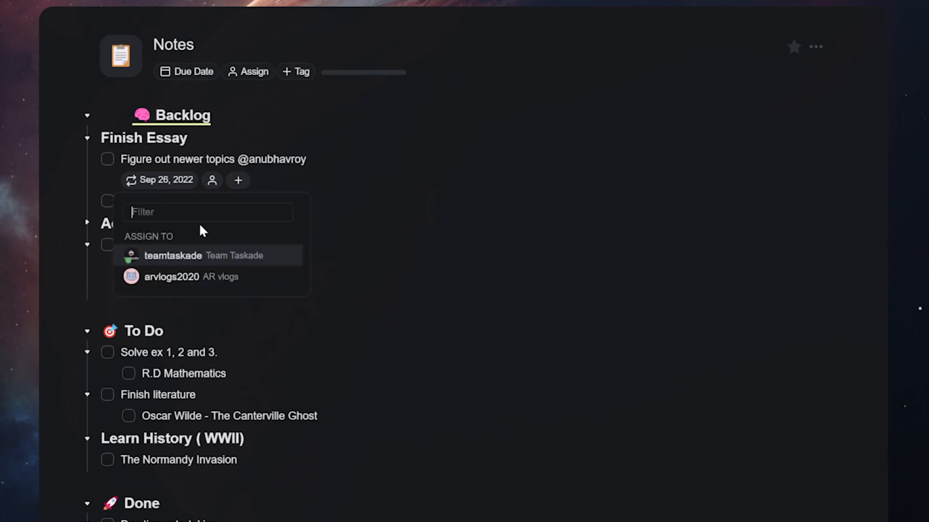
click(171, 276)
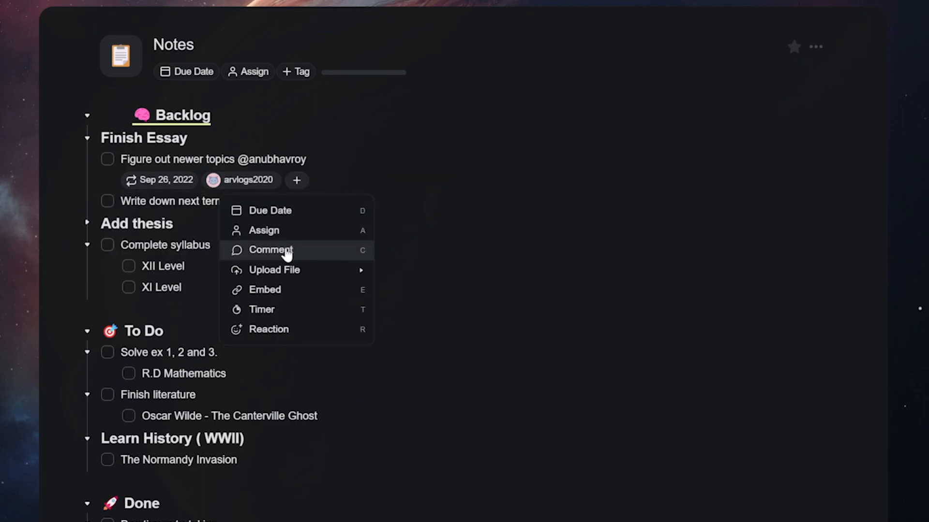
click(270, 249)
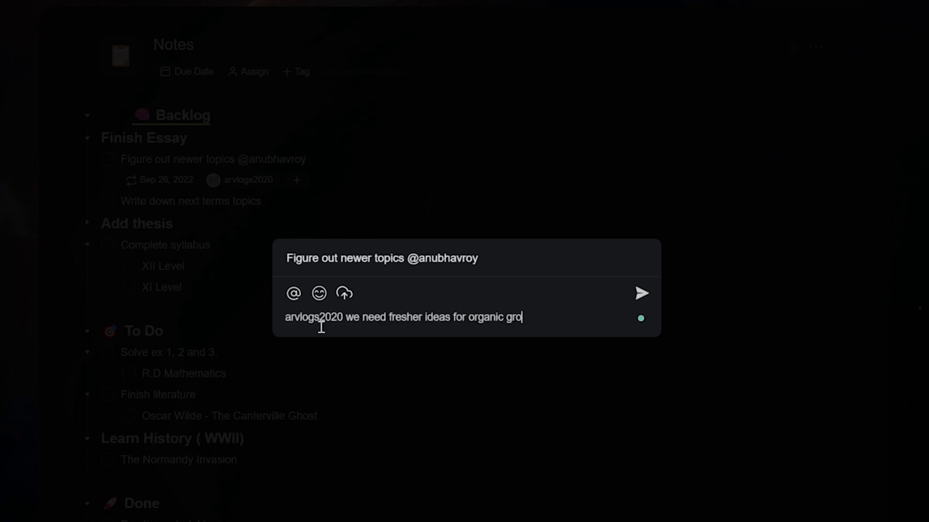
click(641, 294)
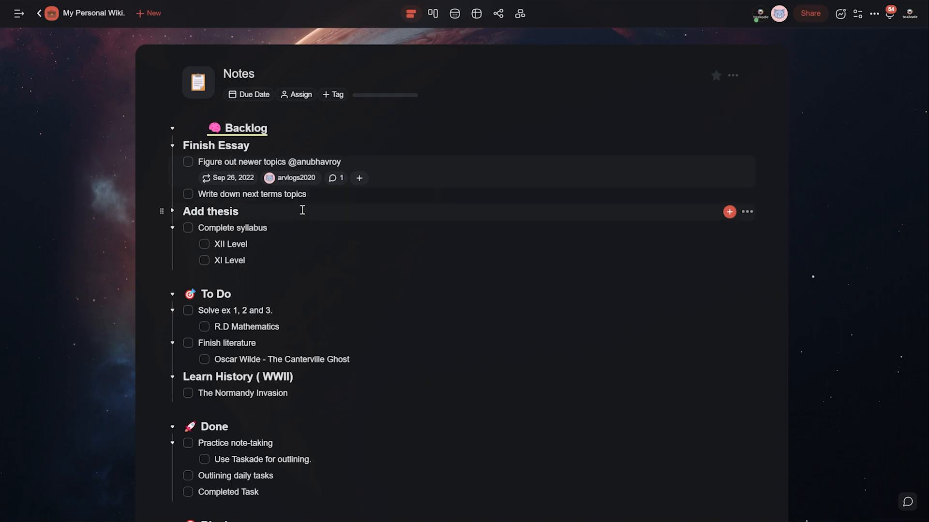
Start a timer on 'Complete syllabus' and add a reaction to 'XI Level'.
click(729, 212)
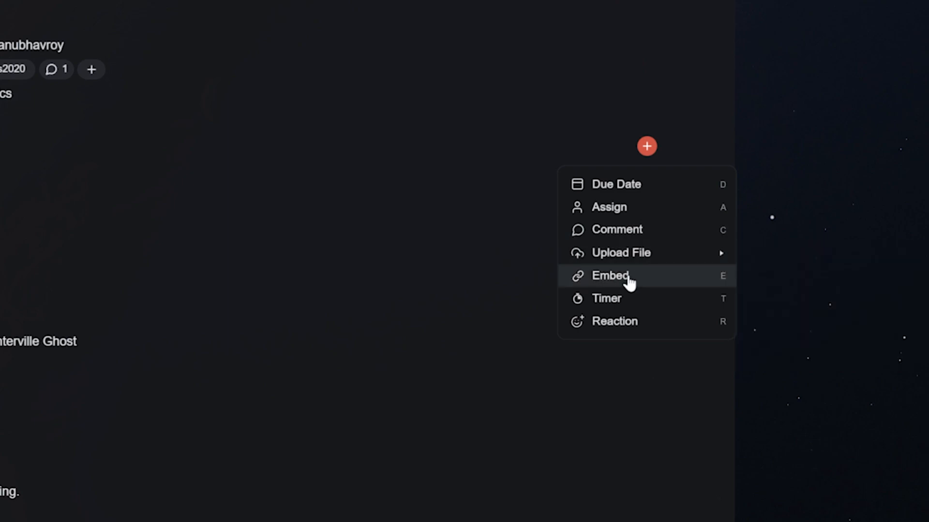
click(610, 276)
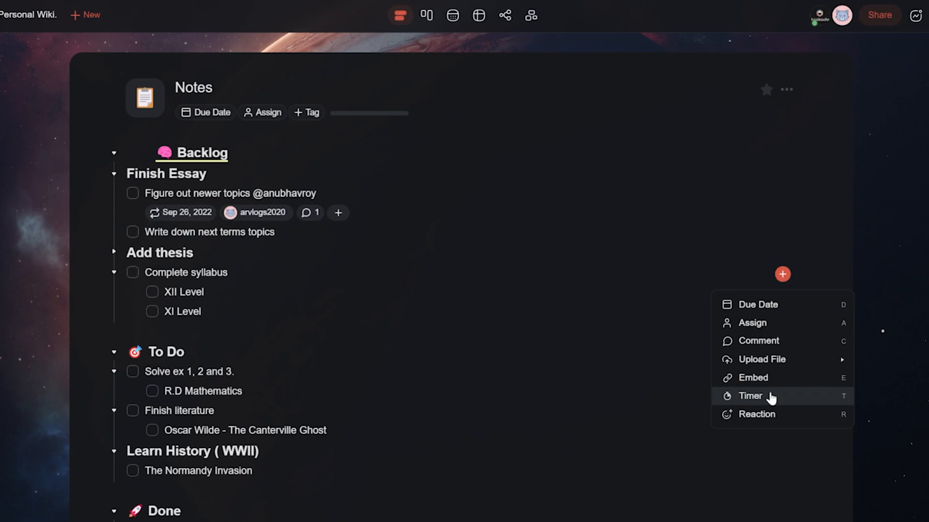
click(750, 395)
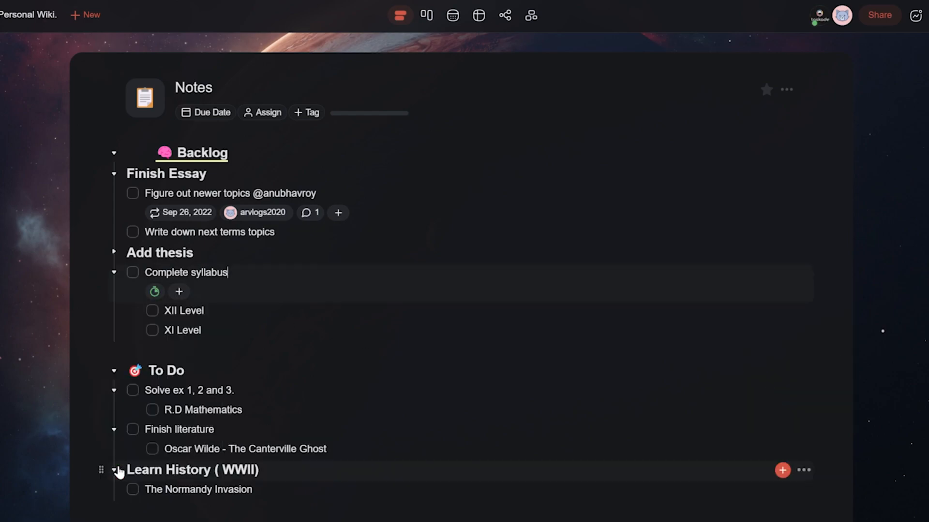
click(782, 332)
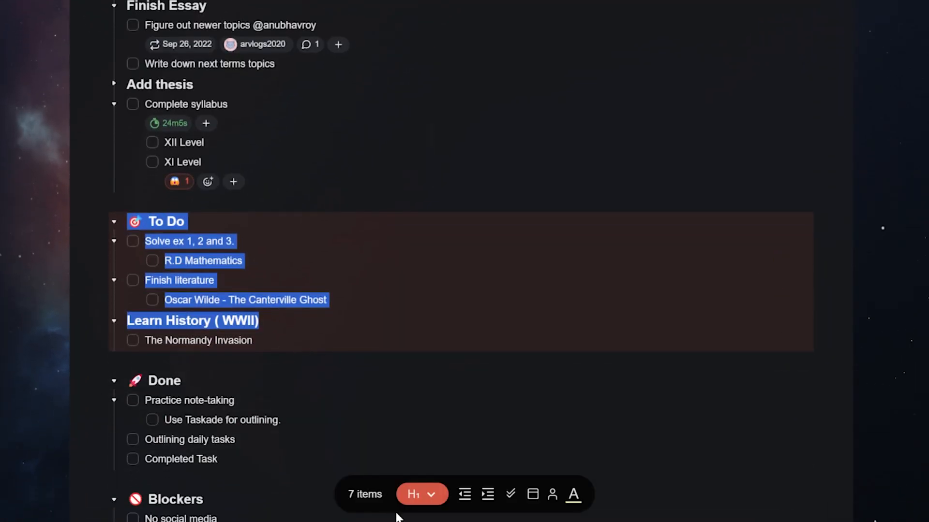
Cycle the seven To Do items through lettered to the heart-style Check 3 format.
click(421, 494)
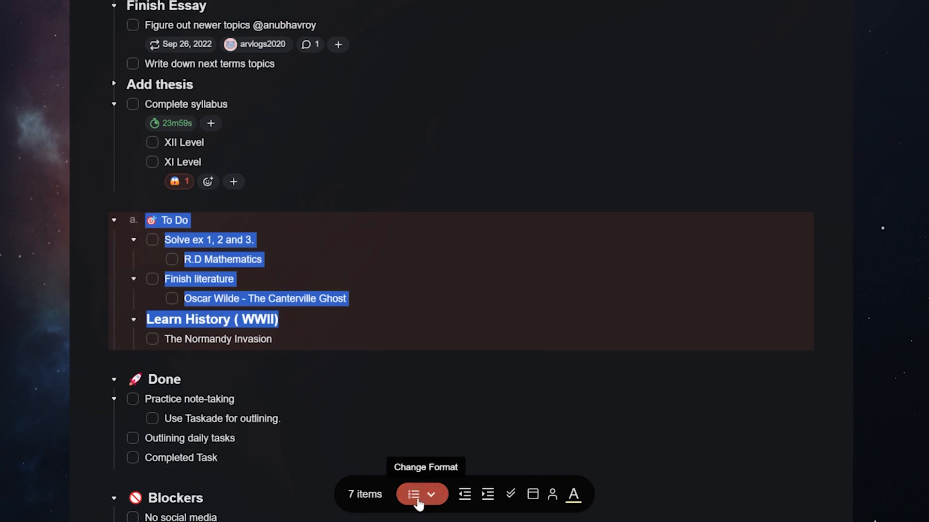
click(415, 495)
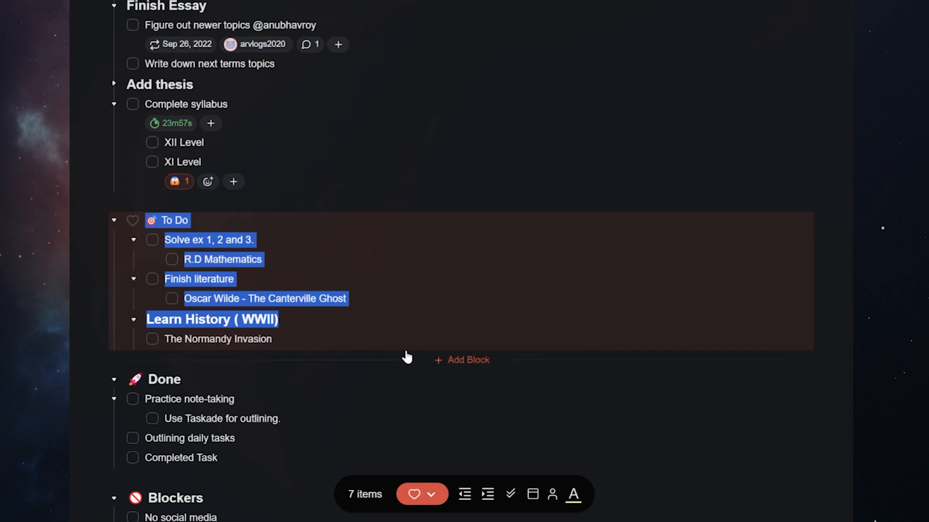
click(413, 495)
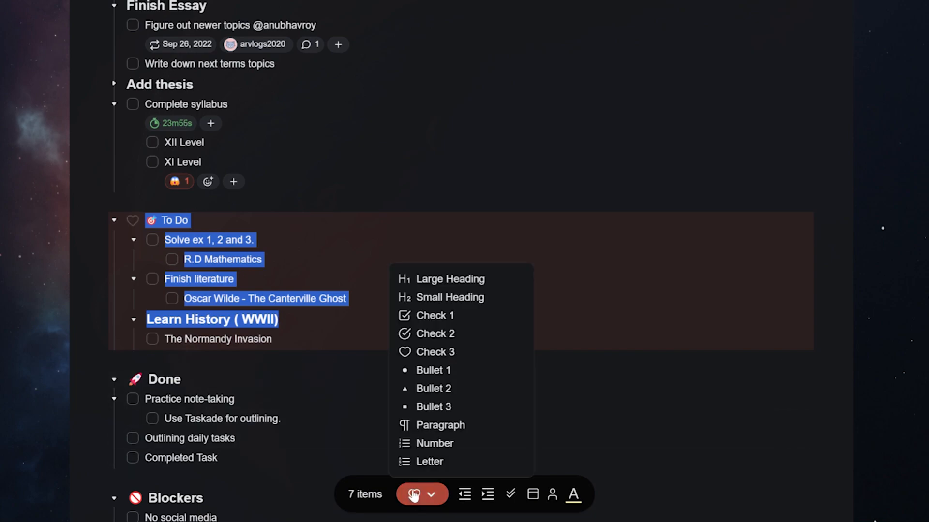